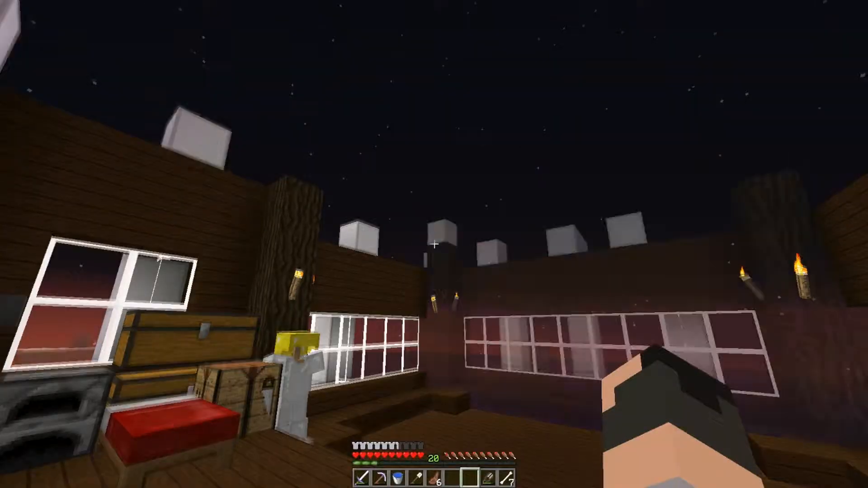
pyautogui.moveTo(434, 244)
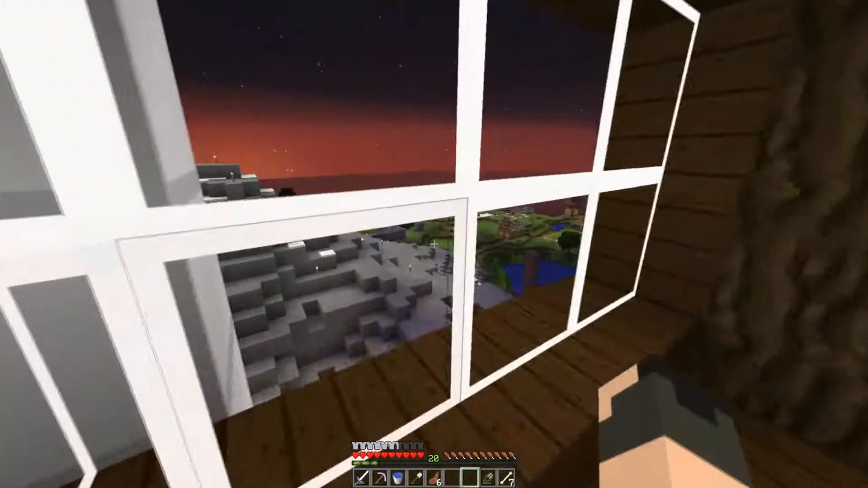
pyautogui.moveTo(435, 244)
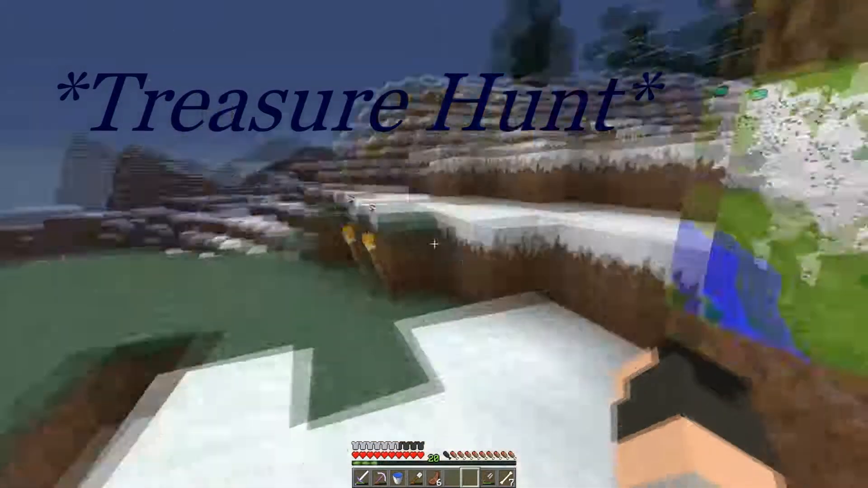
# Step: Pause and resume the game, then climb the snowy slopes to the summit above the river valley
pyautogui.press('Escape')
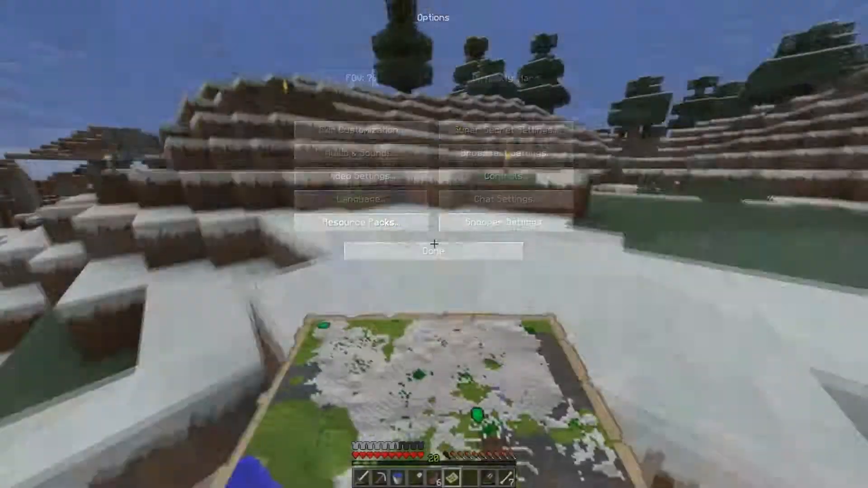
pyautogui.click(433, 250)
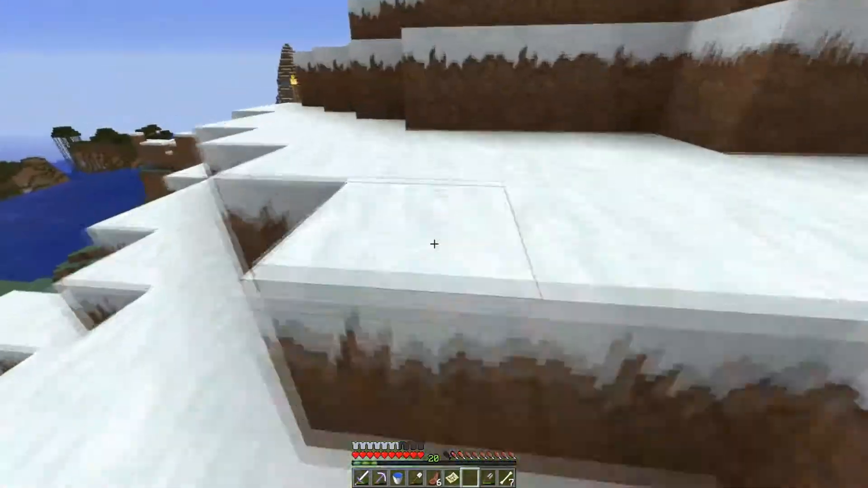
pyautogui.click(447, 477)
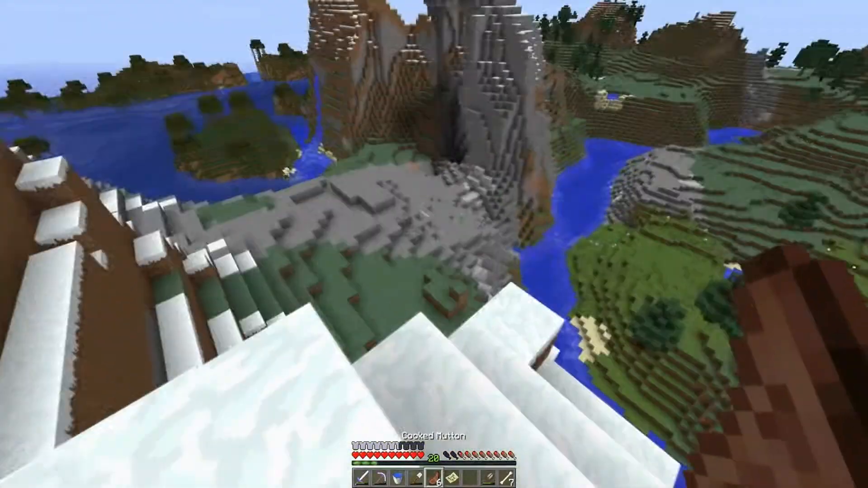
pyautogui.moveTo(434, 244)
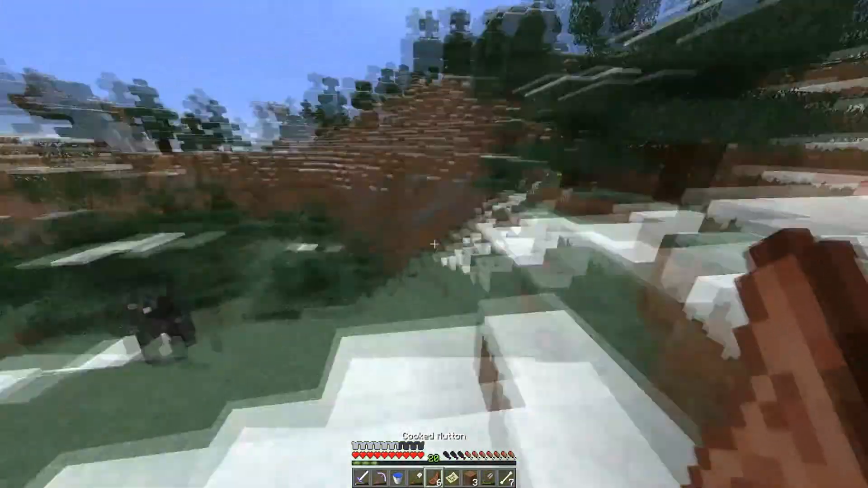
pyautogui.moveTo(434, 244)
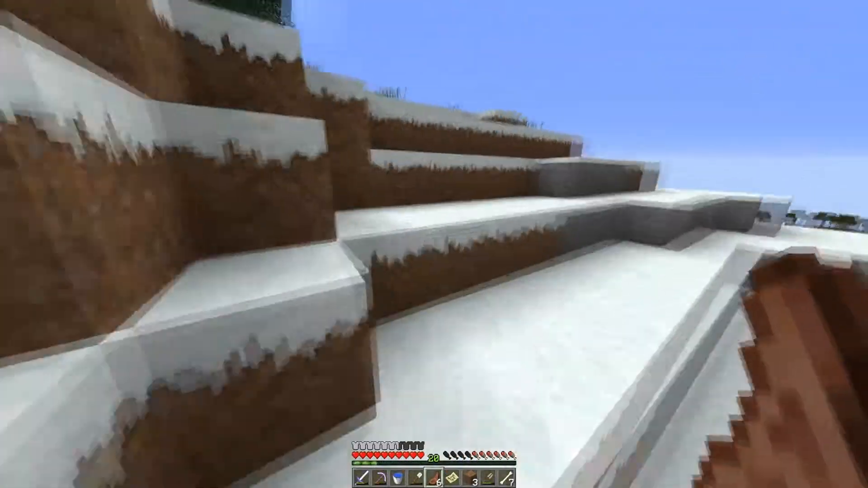
pyautogui.moveTo(434, 244)
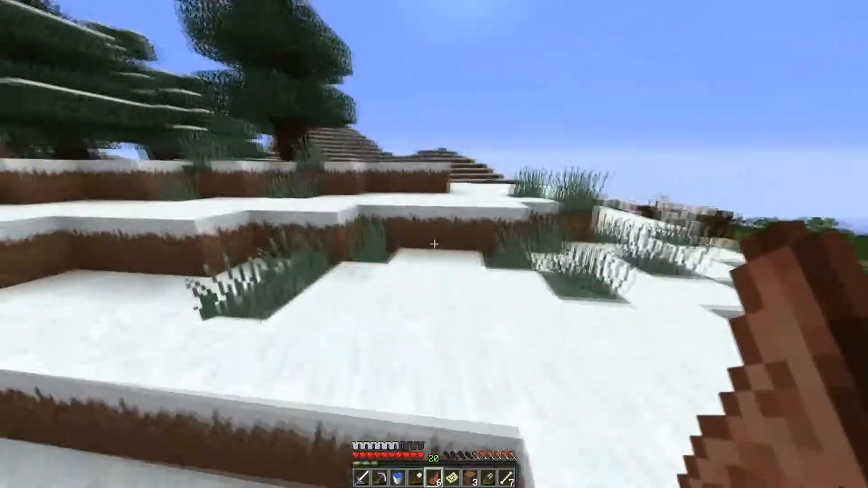
pyautogui.moveTo(434, 244)
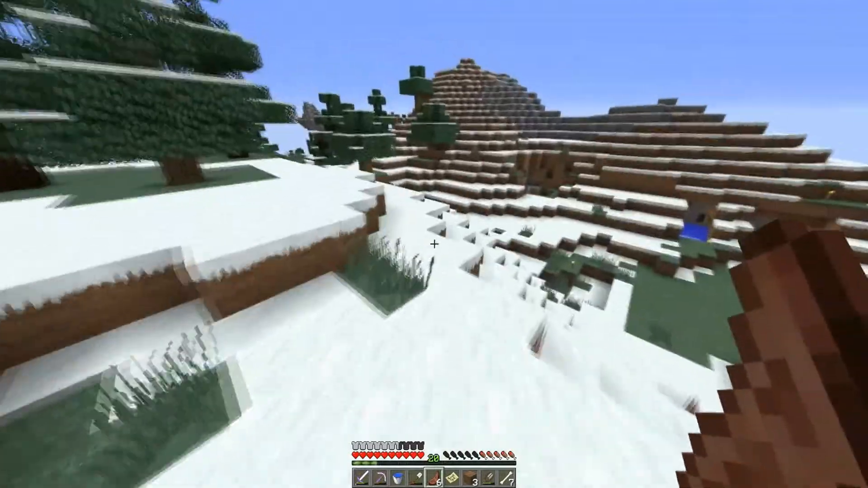
pyautogui.moveTo(434, 244)
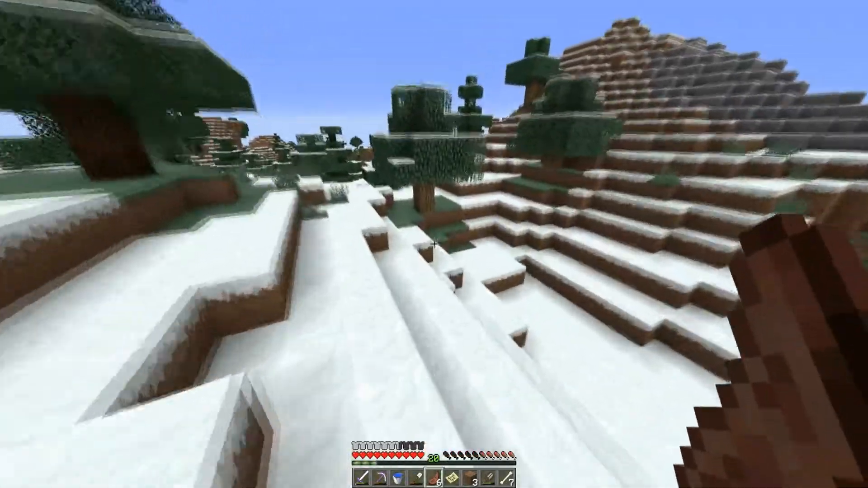
pyautogui.moveTo(434, 244)
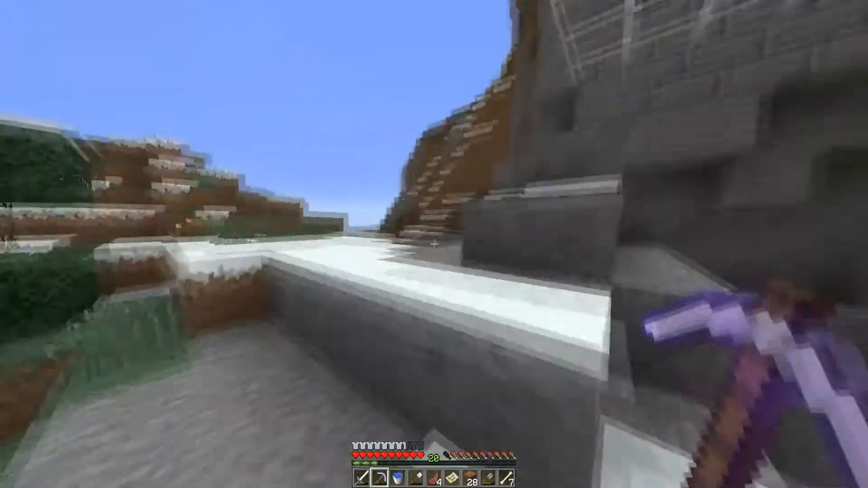
pyautogui.moveTo(434, 244)
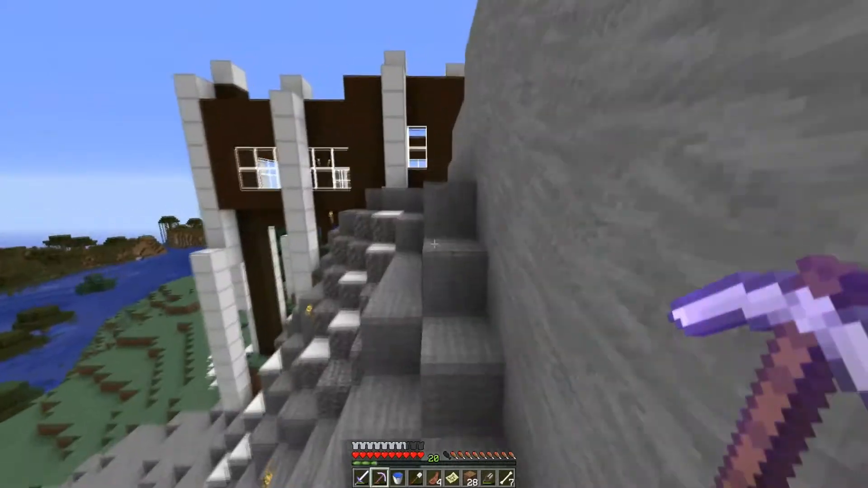
pyautogui.moveTo(434, 244)
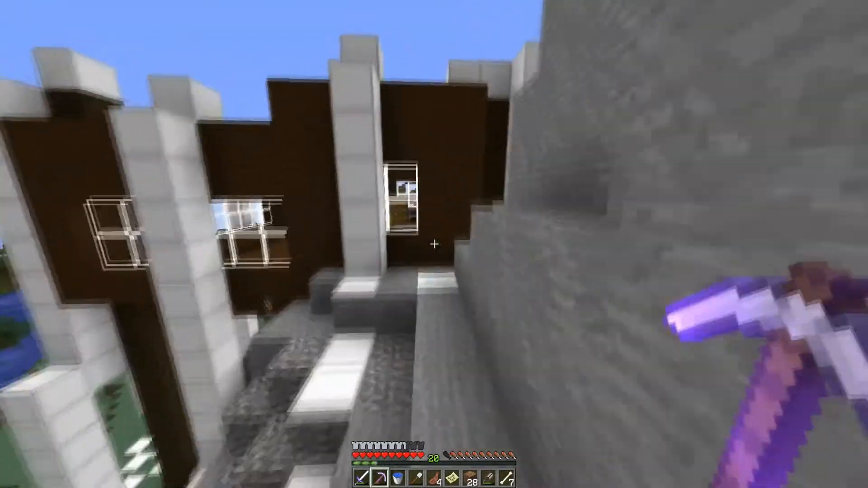
pyautogui.moveTo(434, 245)
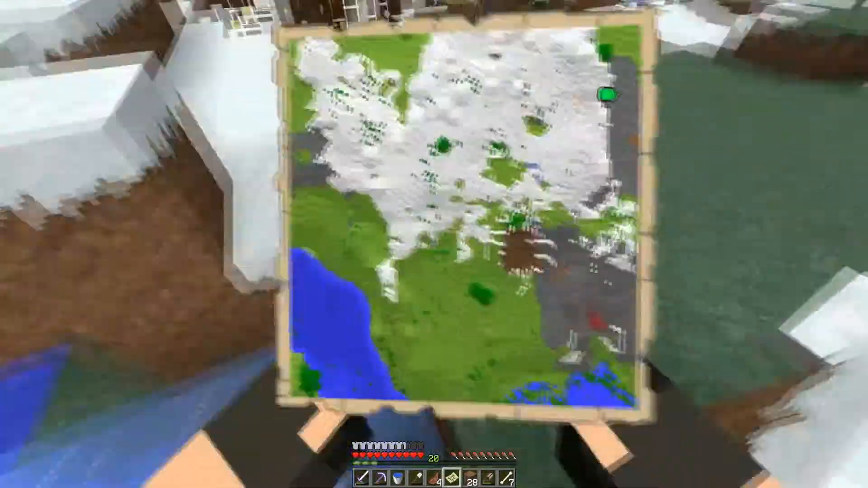
pyautogui.moveTo(434, 244)
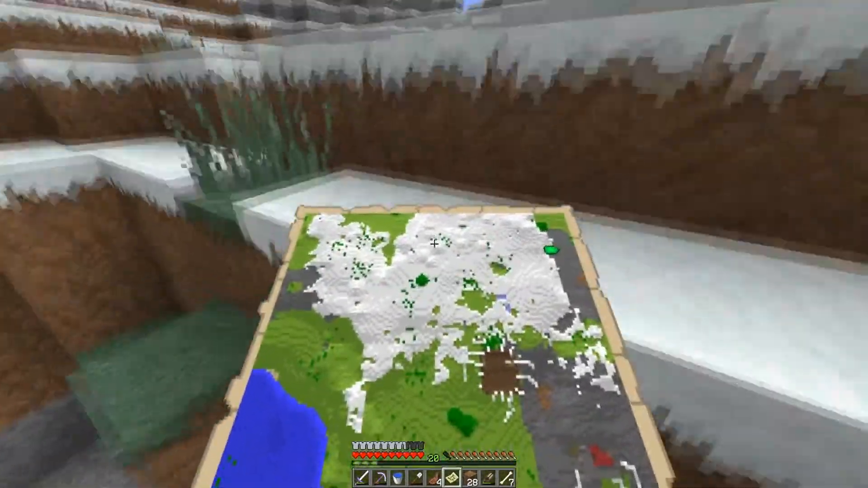
pyautogui.moveTo(434, 245)
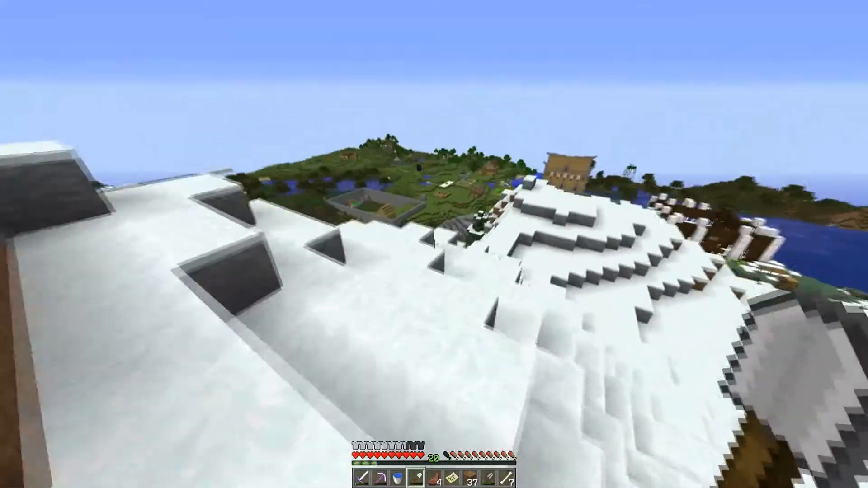
pyautogui.moveTo(434, 244)
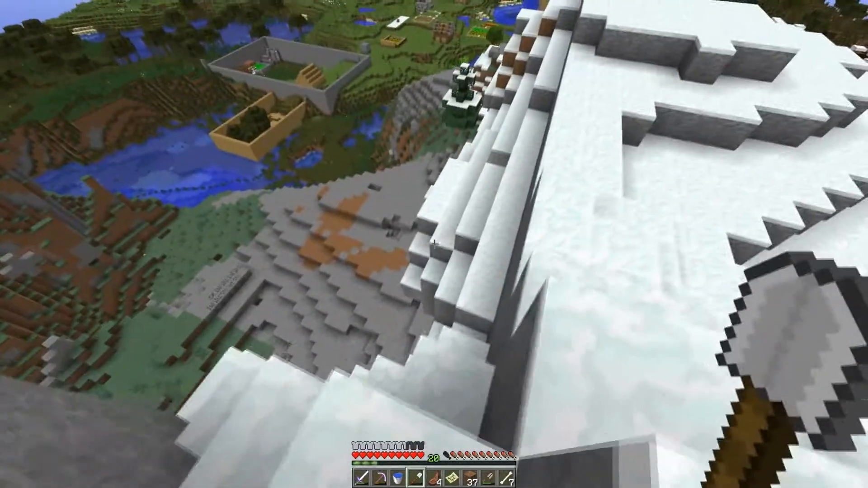
pyautogui.moveTo(434, 244)
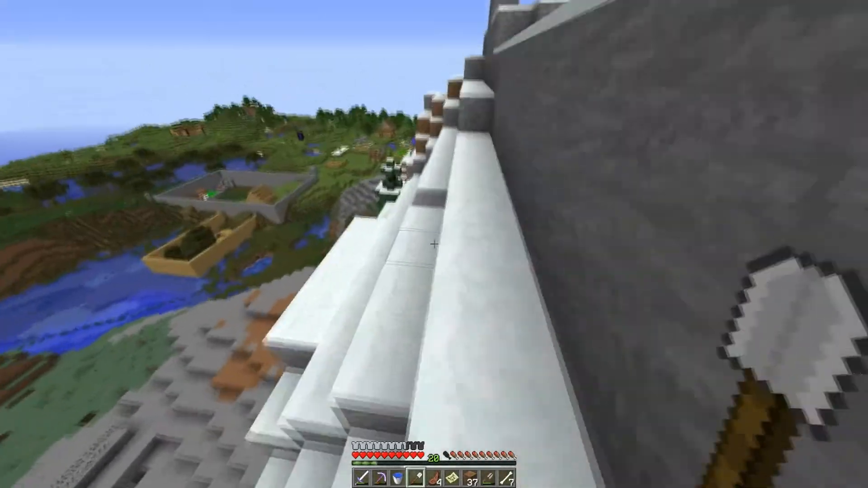